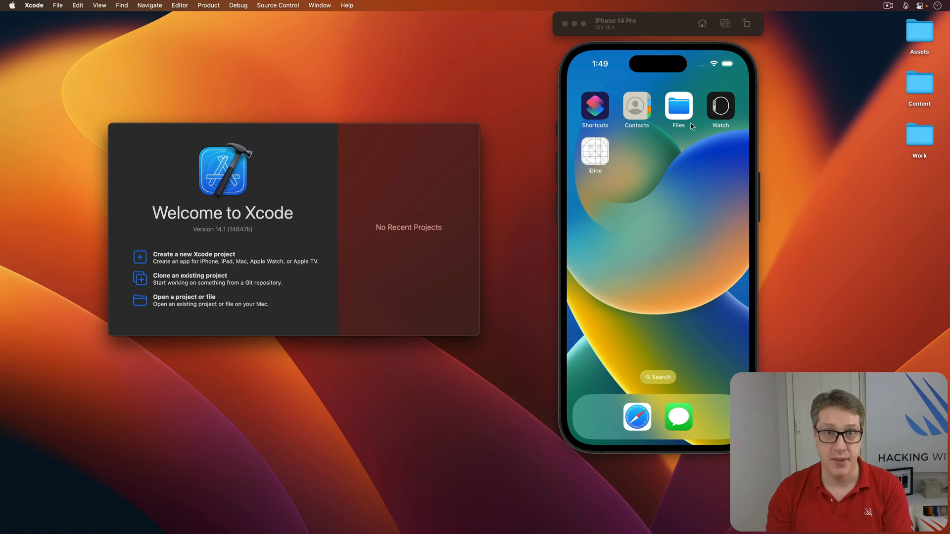
mouse_move(901, 185)
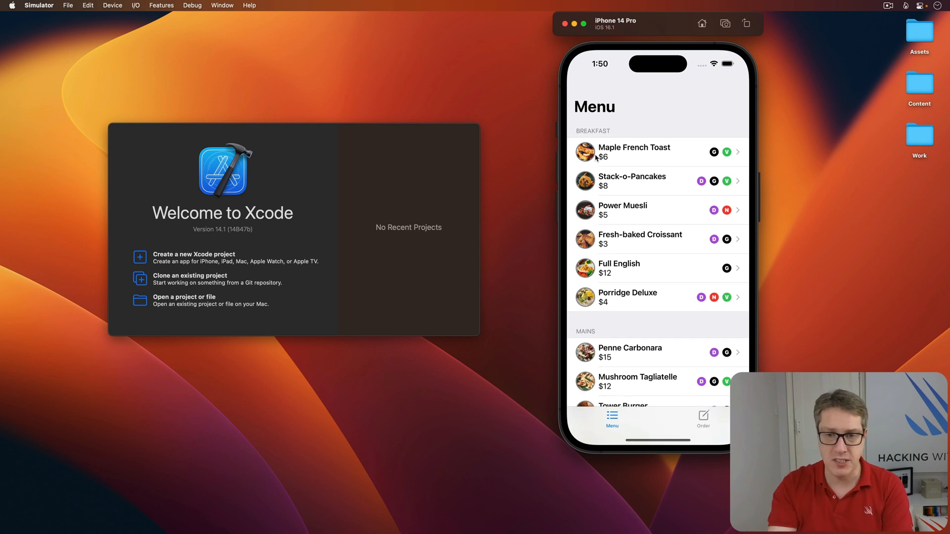
mouse_move(645, 218)
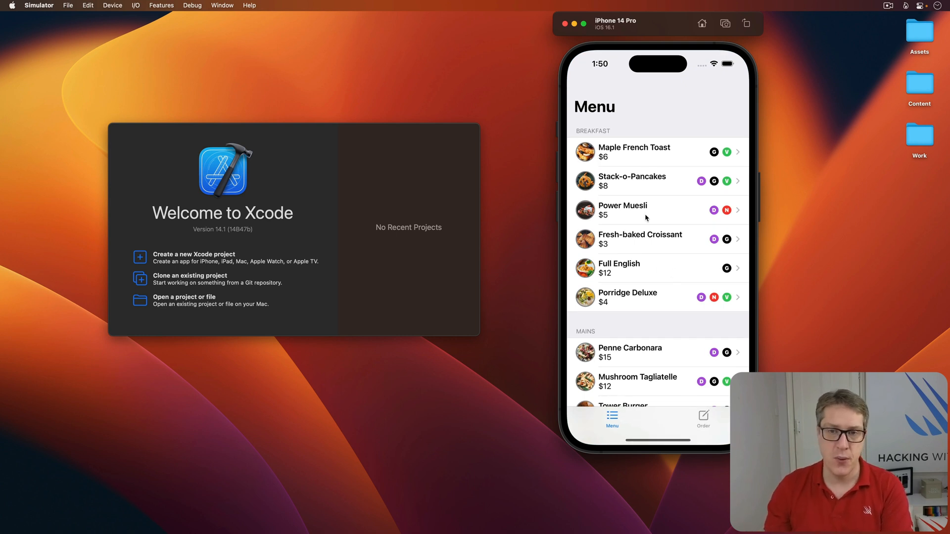
View the Power Muesli details, return to the menu and browse down through Mains, Dessert and Drinks
click(623, 210)
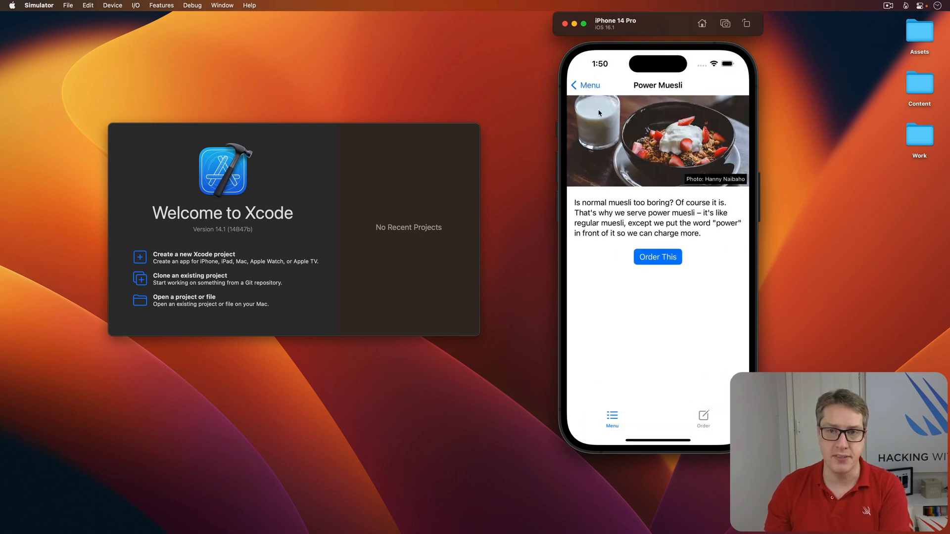
click(584, 85)
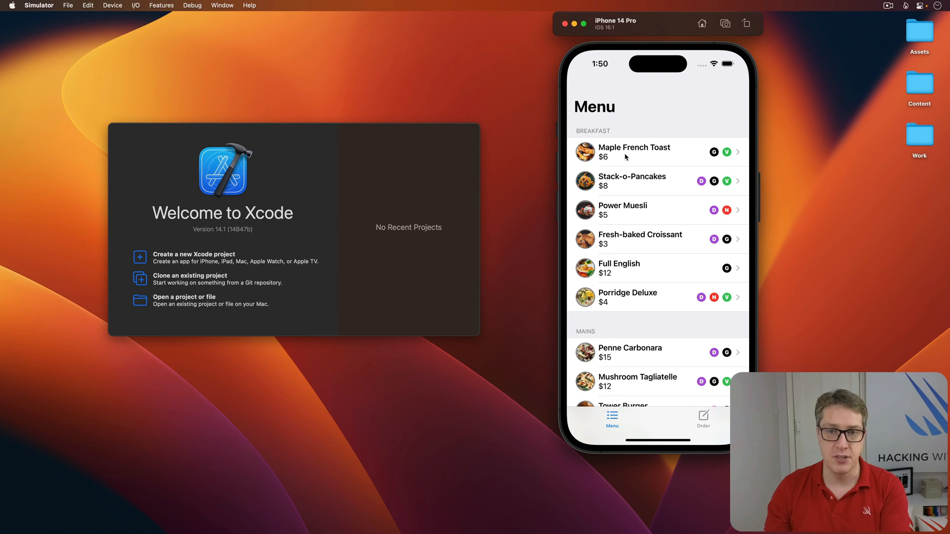
click(633, 152)
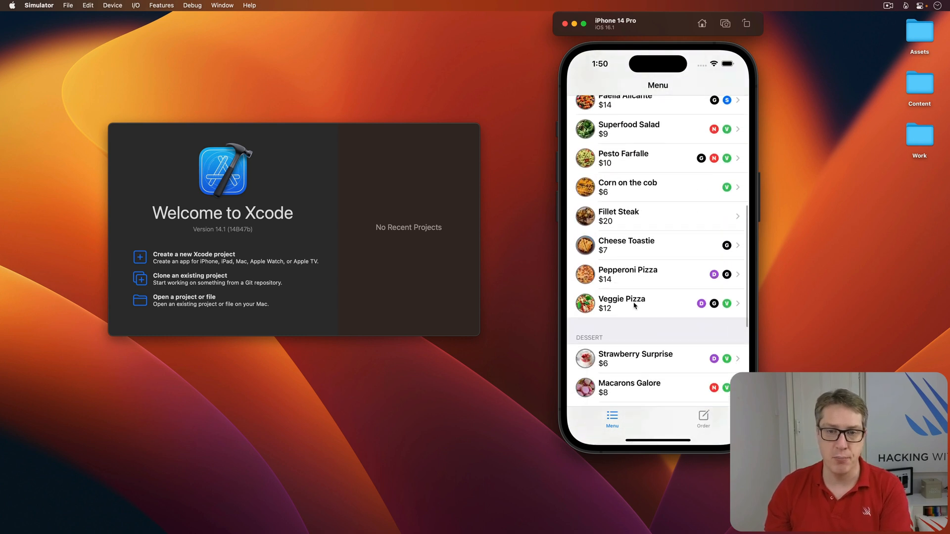
scroll(down, 3)
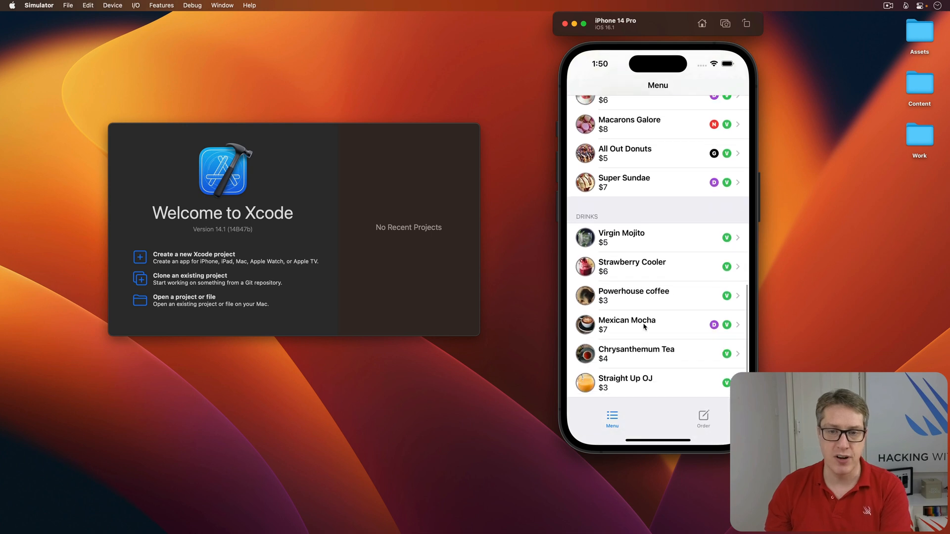
click(624, 382)
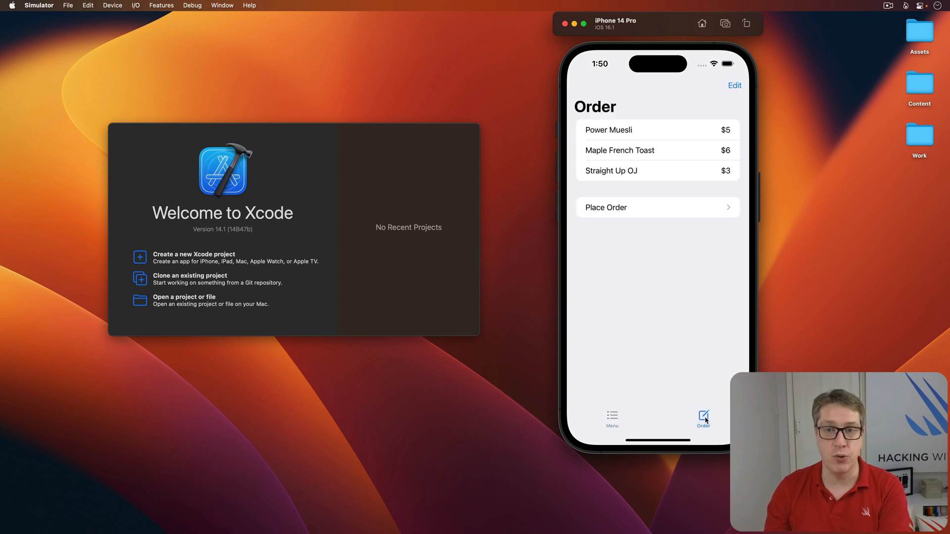
mouse_move(679, 150)
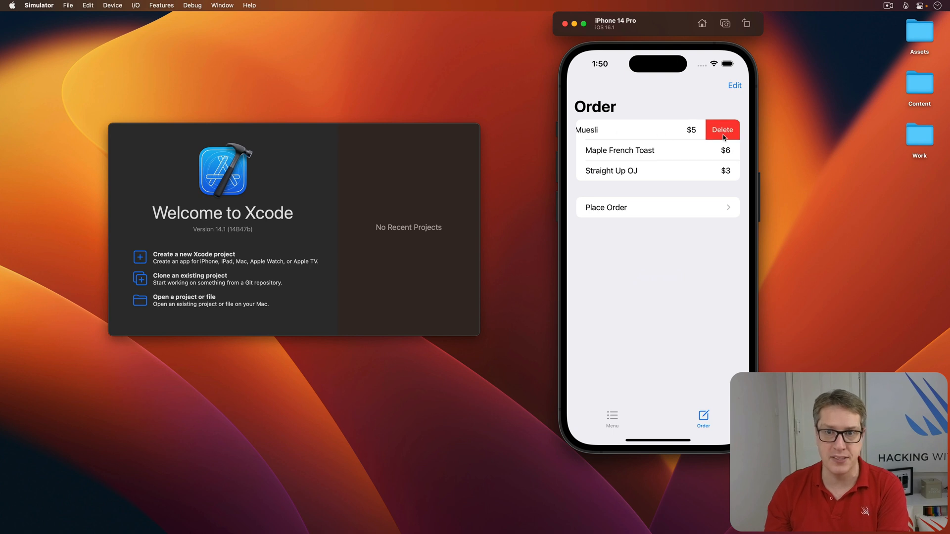
Delete Power Muesli from the order, choose a 25% tip and confirm the $11.25 order
click(722, 129)
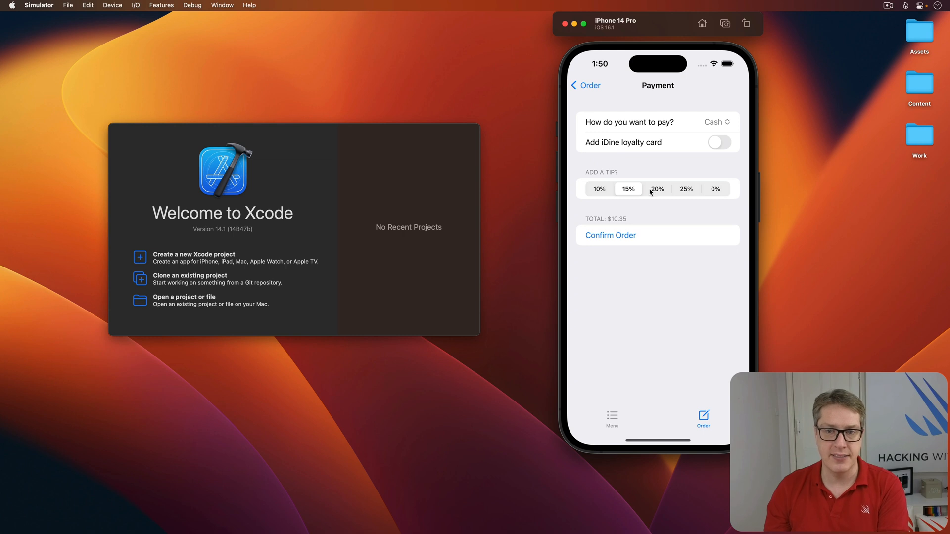
click(686, 188)
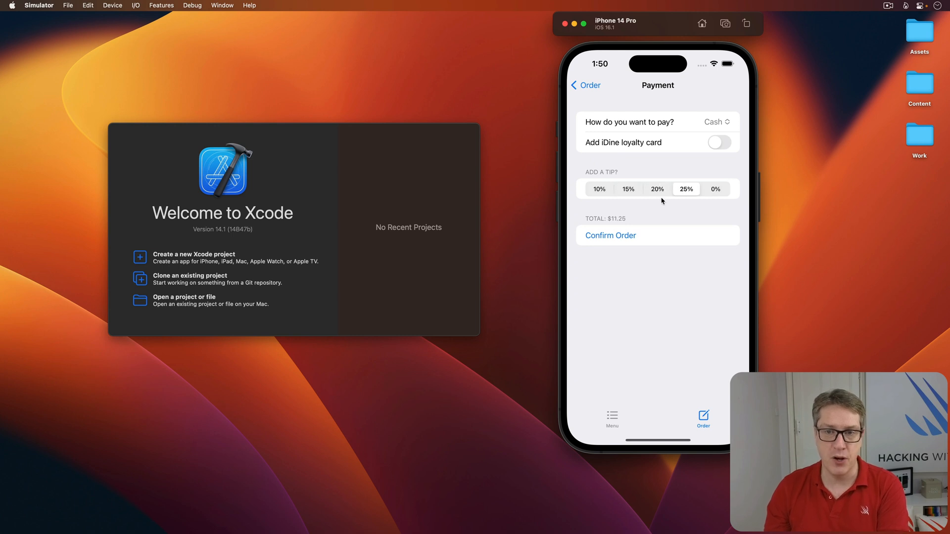
mouse_move(612, 236)
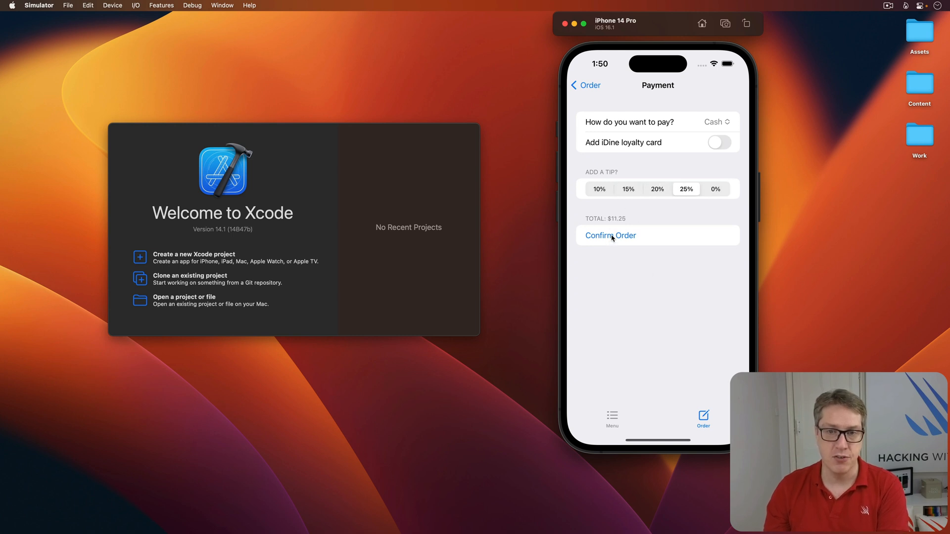
click(610, 235)
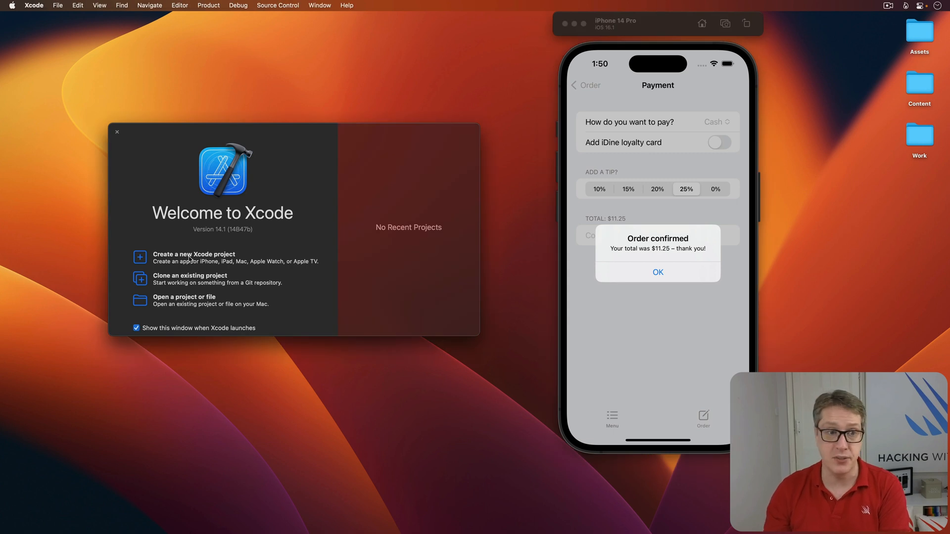
Start a new iOS App project and name the product iDine
click(194, 255)
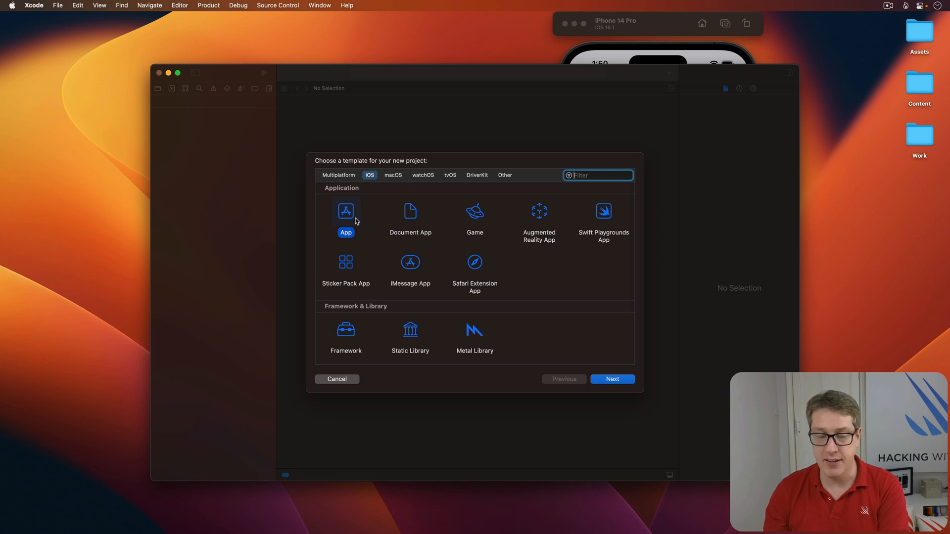
click(612, 379)
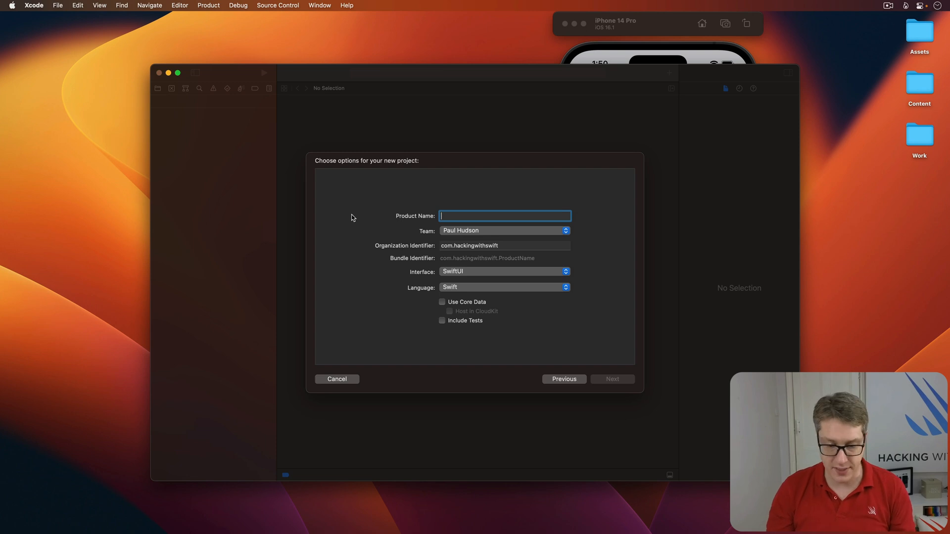
text(iDine)
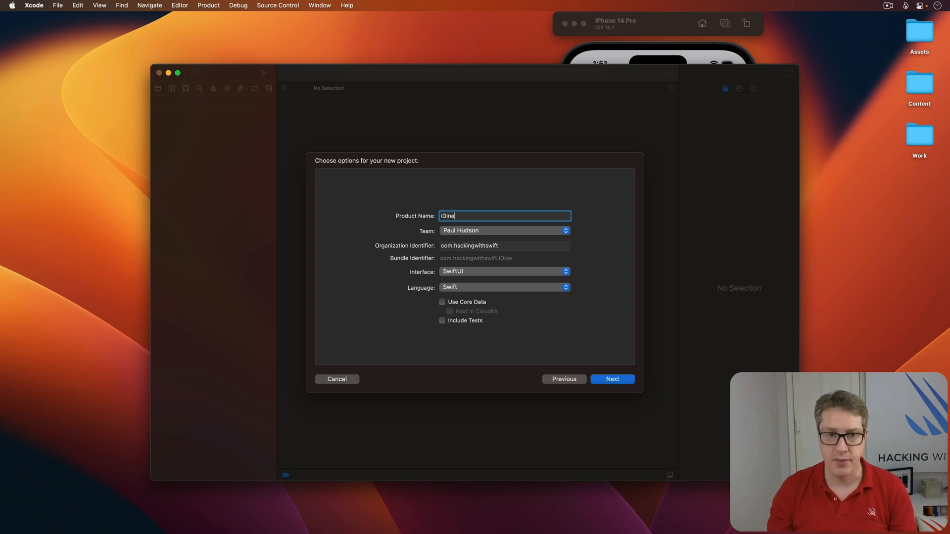
click(504, 246)
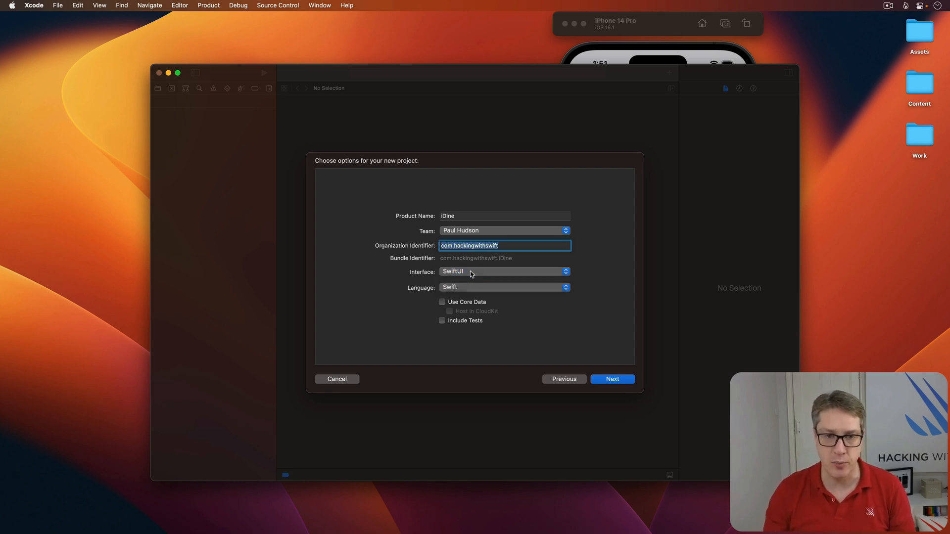
Save the new iDine project to the Desktop and create it
click(612, 379)
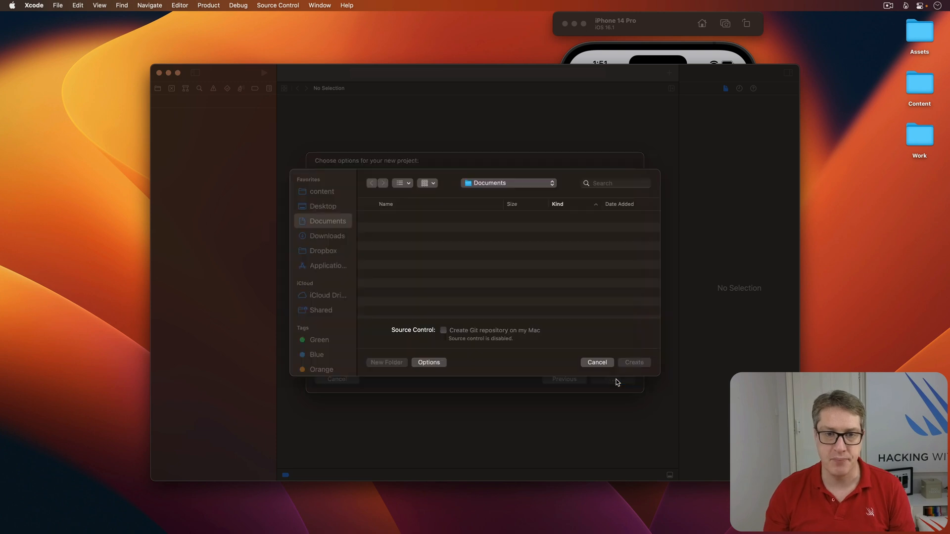
click(323, 206)
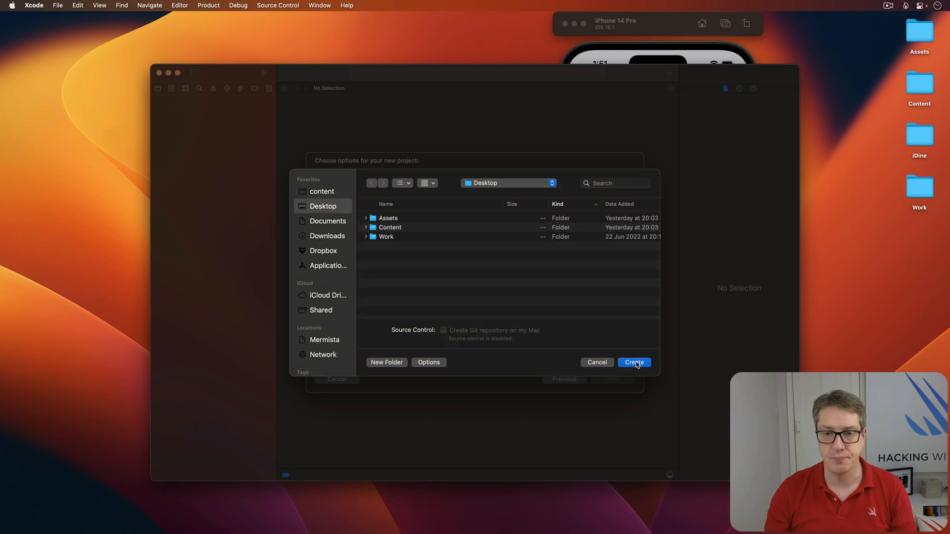
click(633, 362)
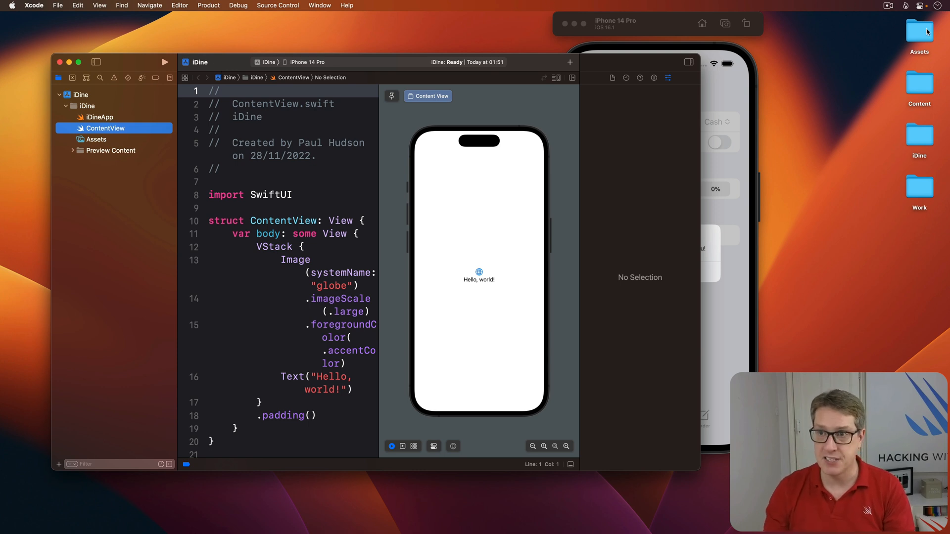
Copy Helper.swift from the desktop Assets folder into the iDine project navigator
double_click(920, 31)
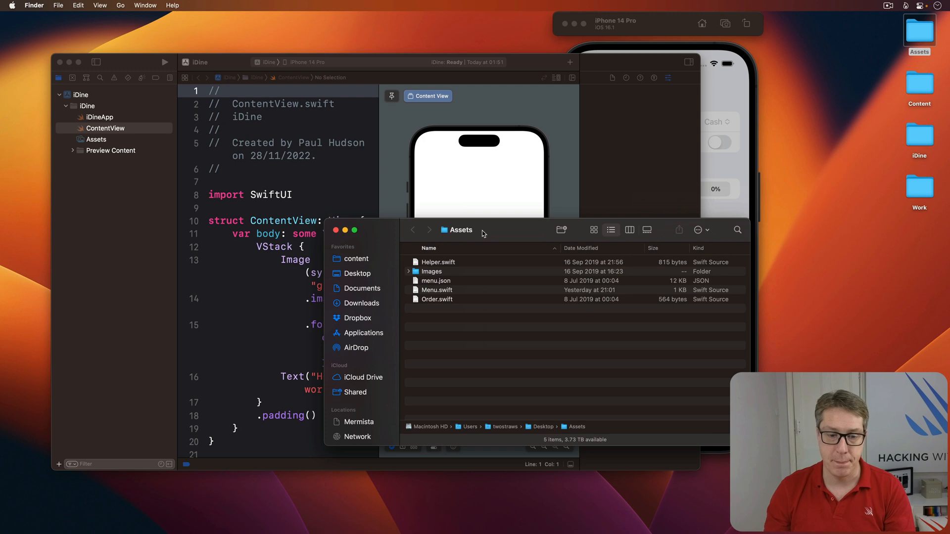
click(499, 188)
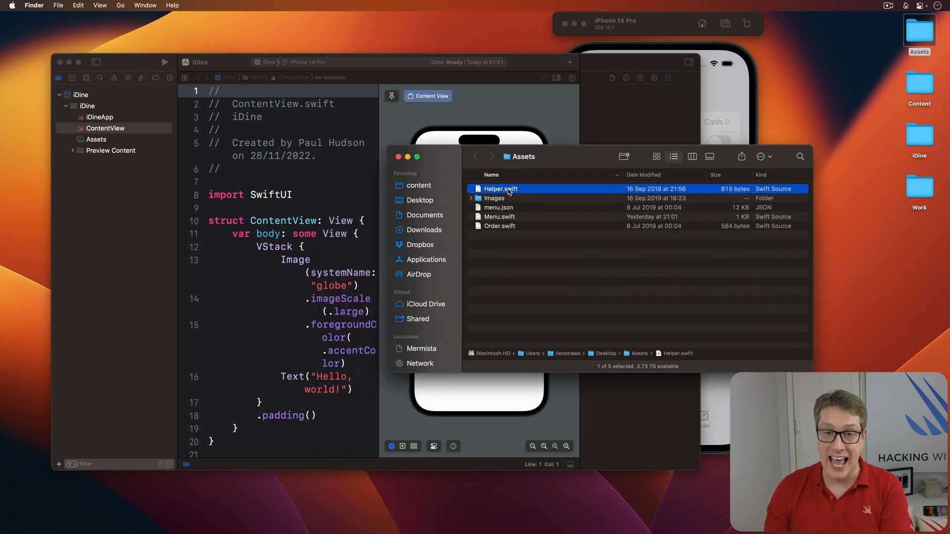
drag(500, 188, 252, 154)
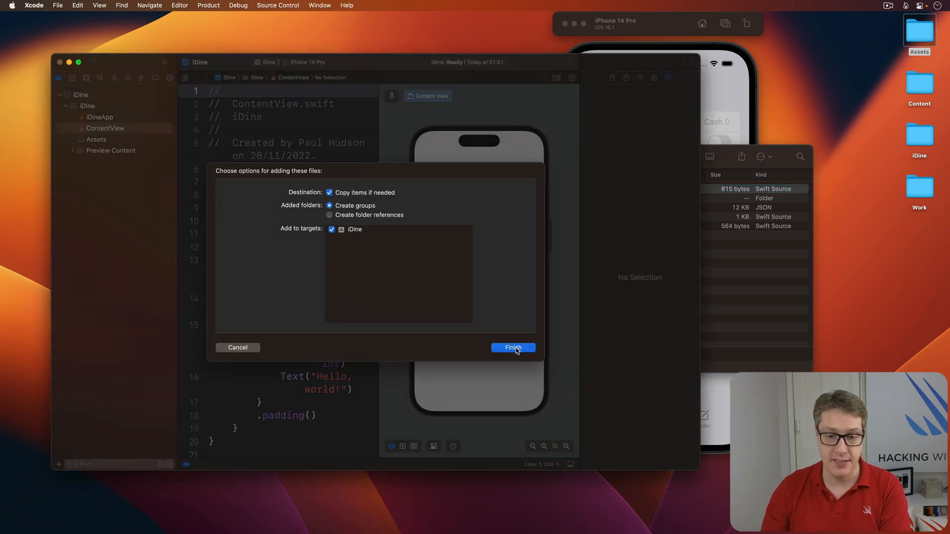
click(512, 347)
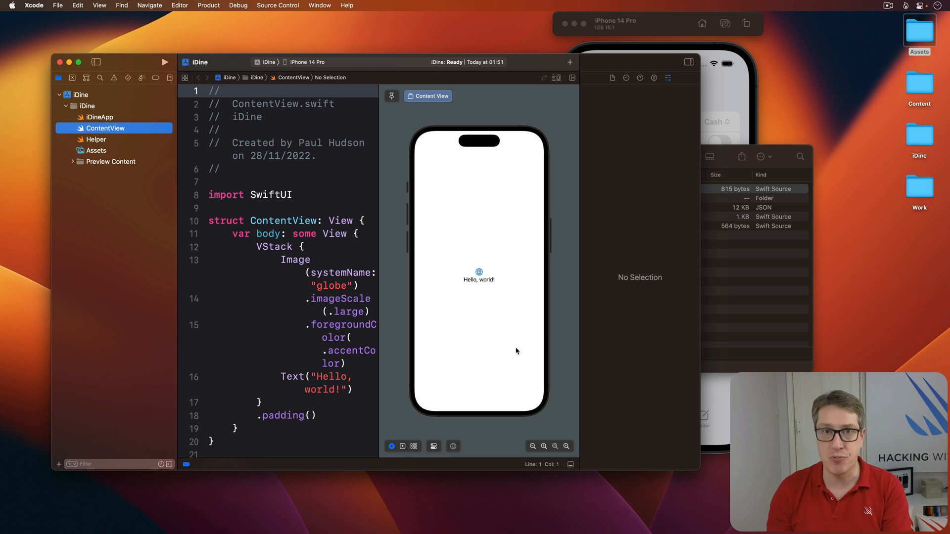
mouse_move(133, 145)
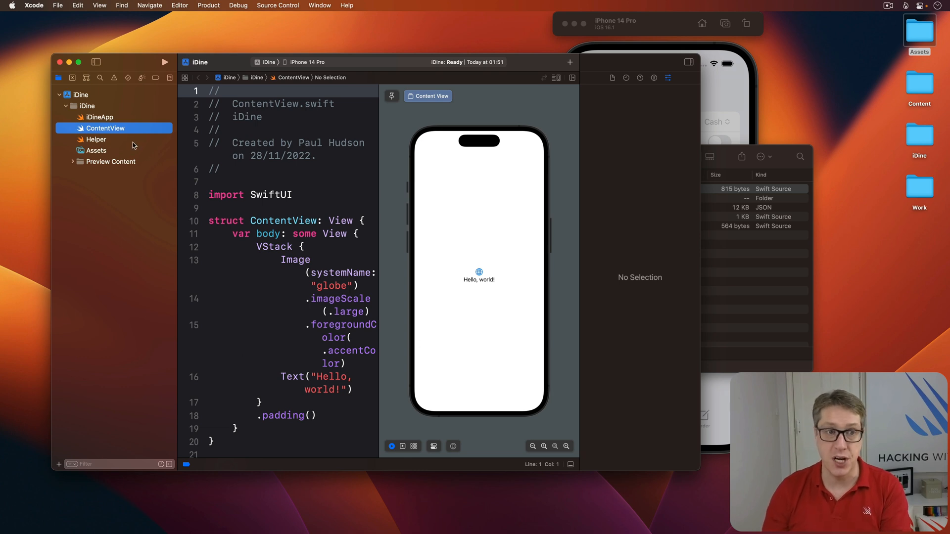
Copy Menu.swift and Order.swift from the Assets folder into the iDine project
click(96, 140)
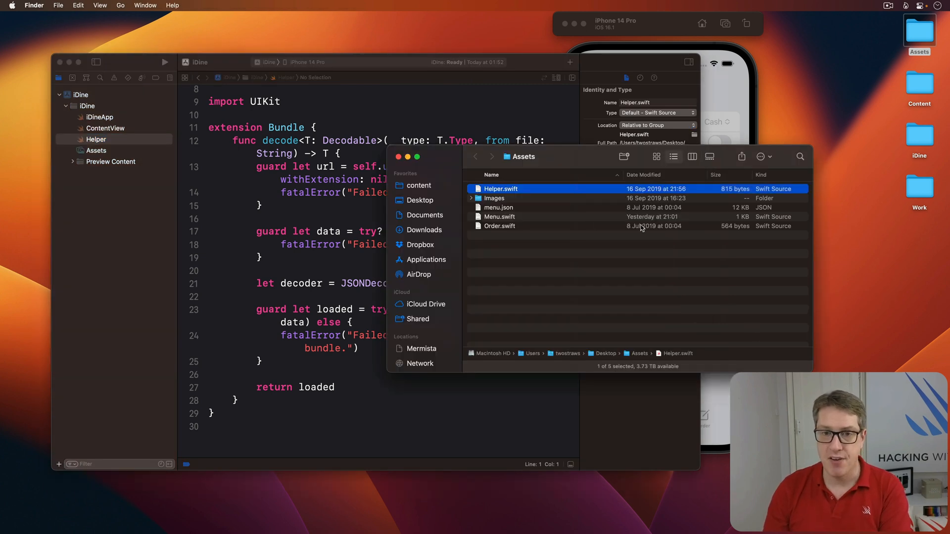
click(500, 225)
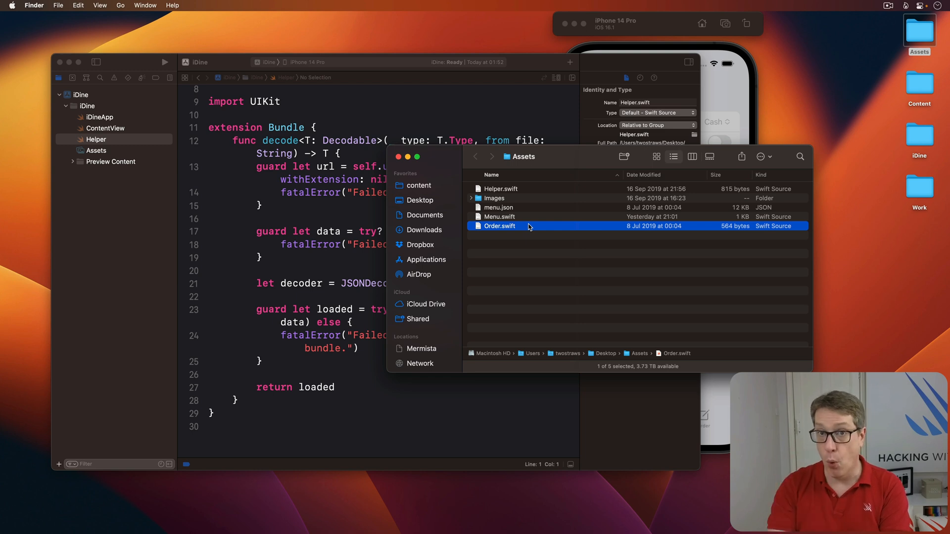
click(499, 216)
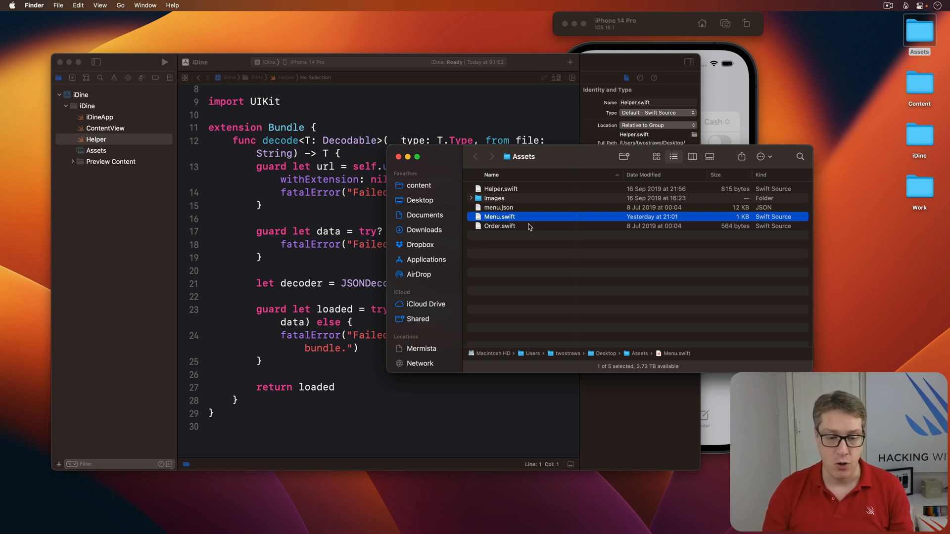
drag(498, 225, 176, 176)
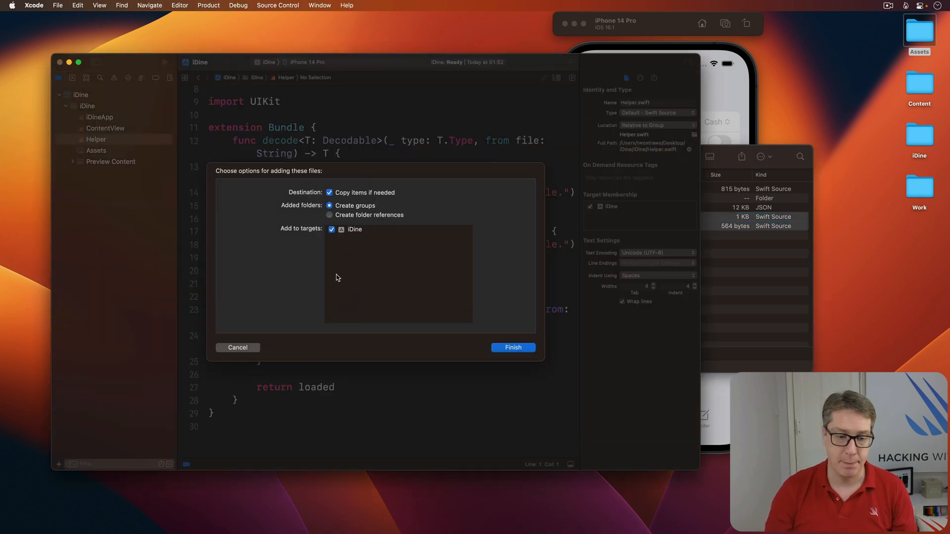
click(512, 347)
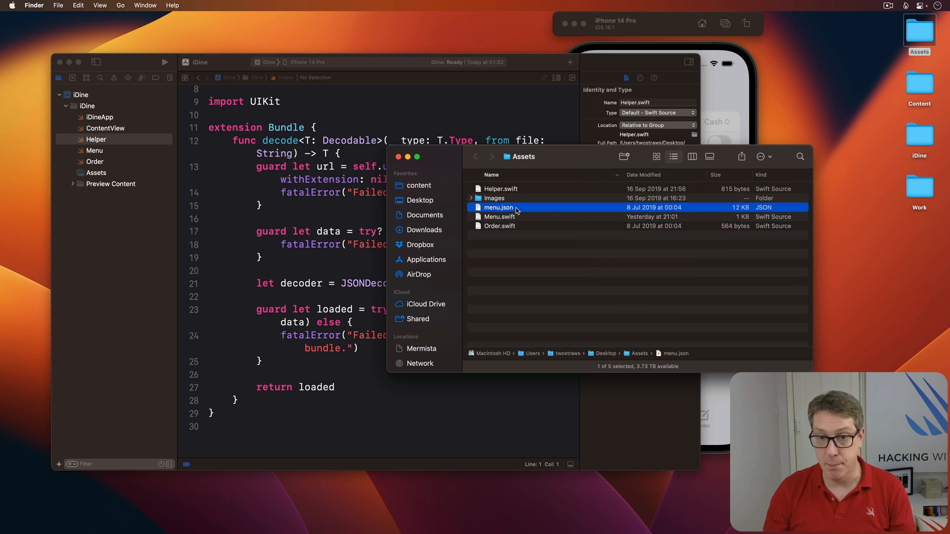
Copy menu.json into the iDine project, then go into the Images folder
drag(498, 207, 121, 168)
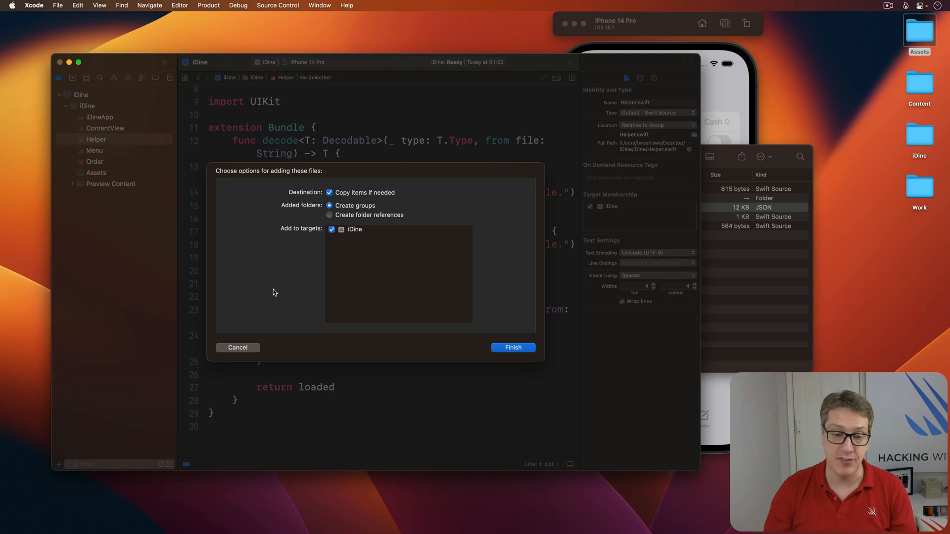
click(512, 348)
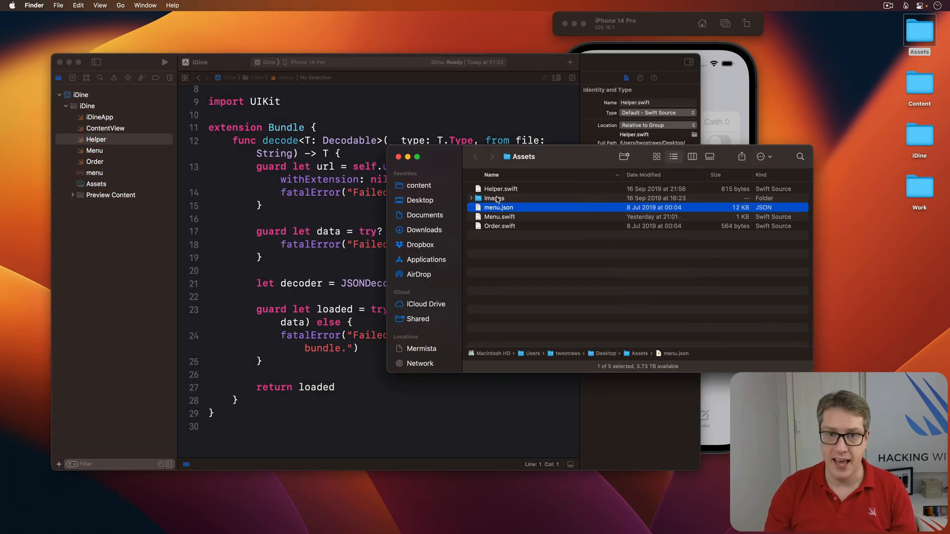
double_click(494, 198)
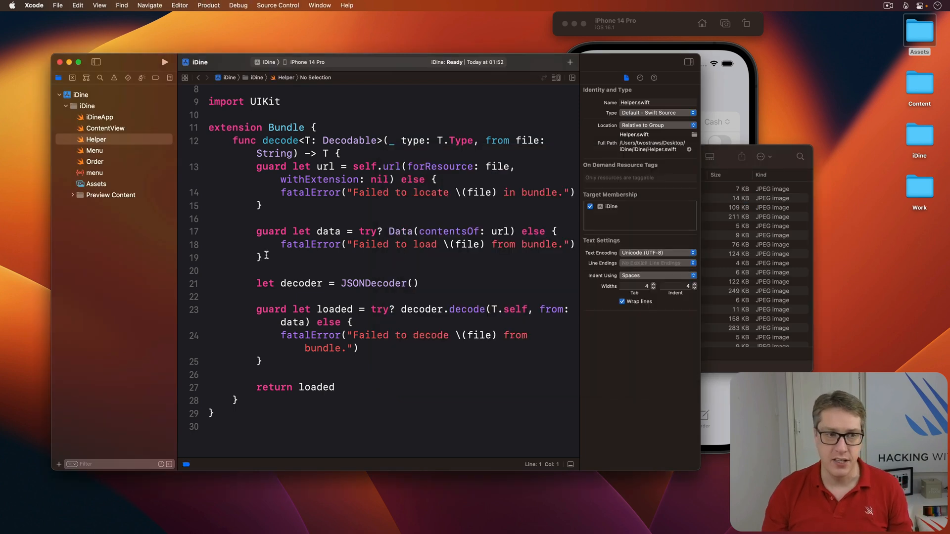
Select all the food JPEGs in the Images folder for the iDine asset catalog
click(96, 184)
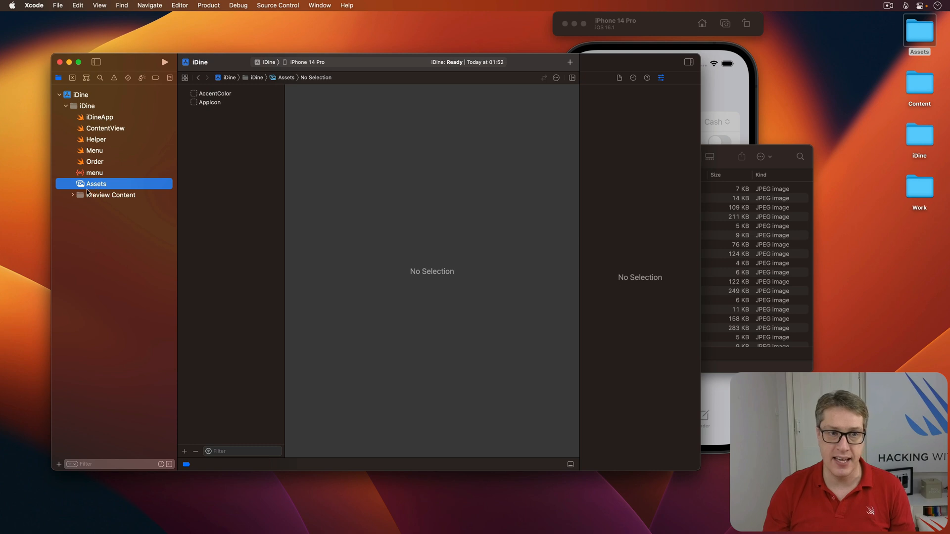
mouse_move(155, 205)
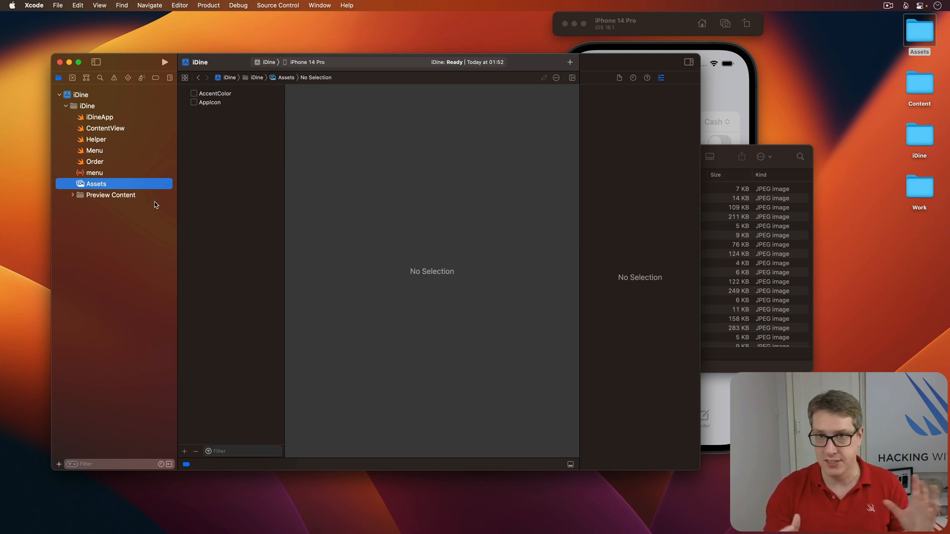
click(524, 290)
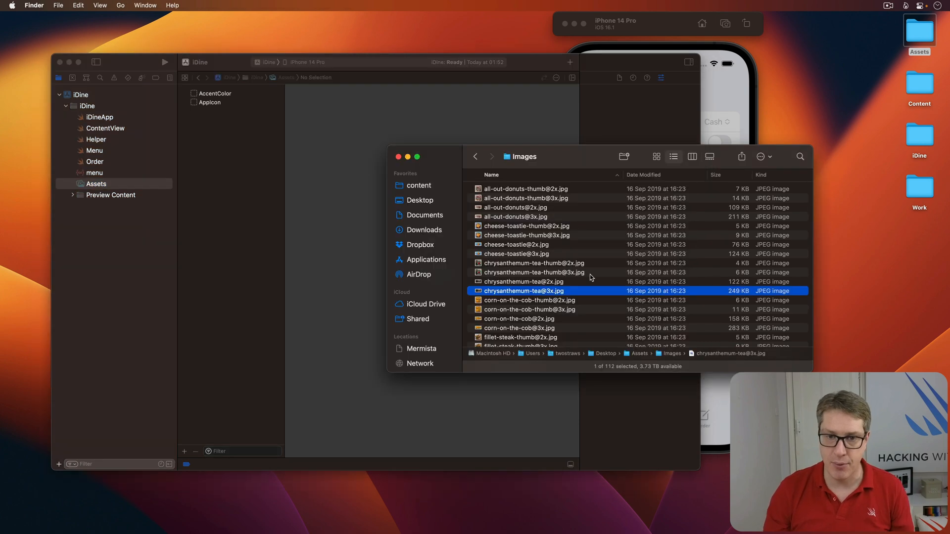
key(cmd+a)
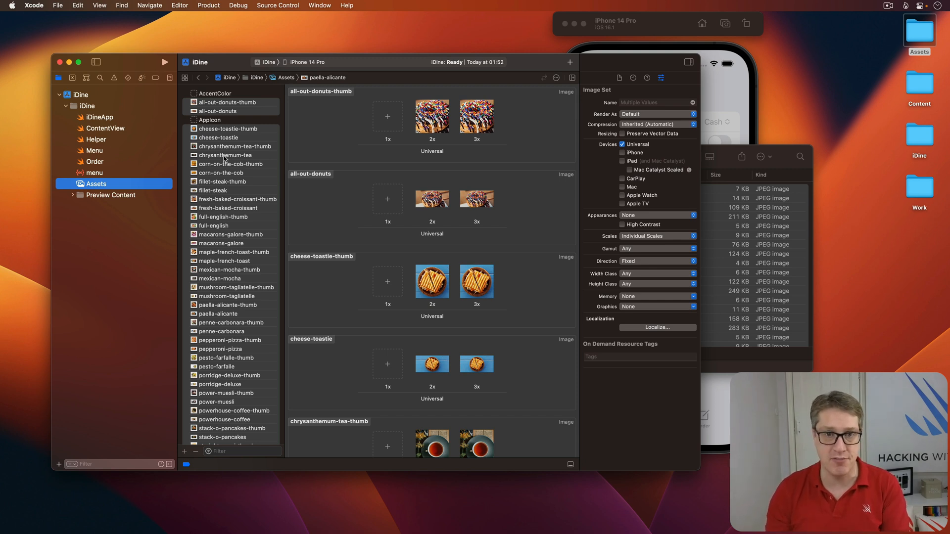
mouse_move(115, 156)
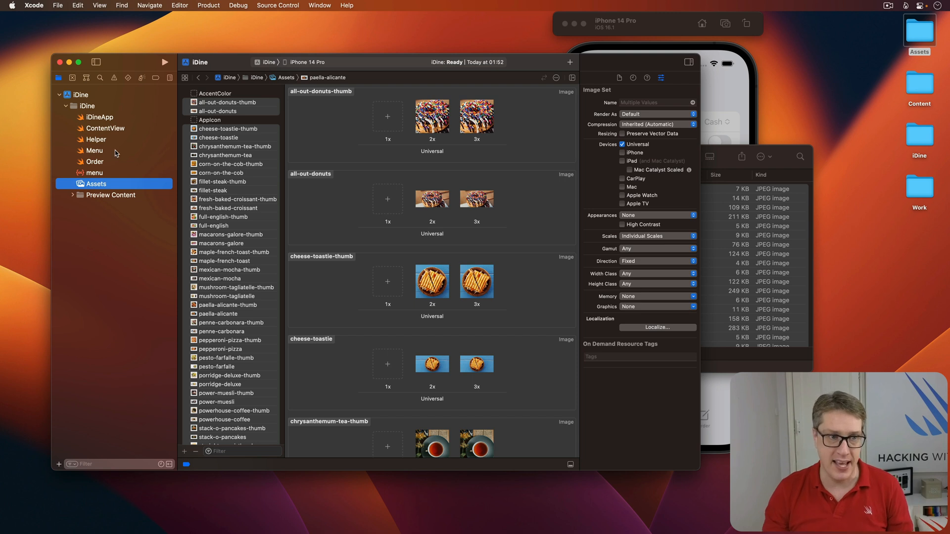
Review Order.swift and Menu.swift, scrolling through the MenuSection and MenuItem structs
click(94, 162)
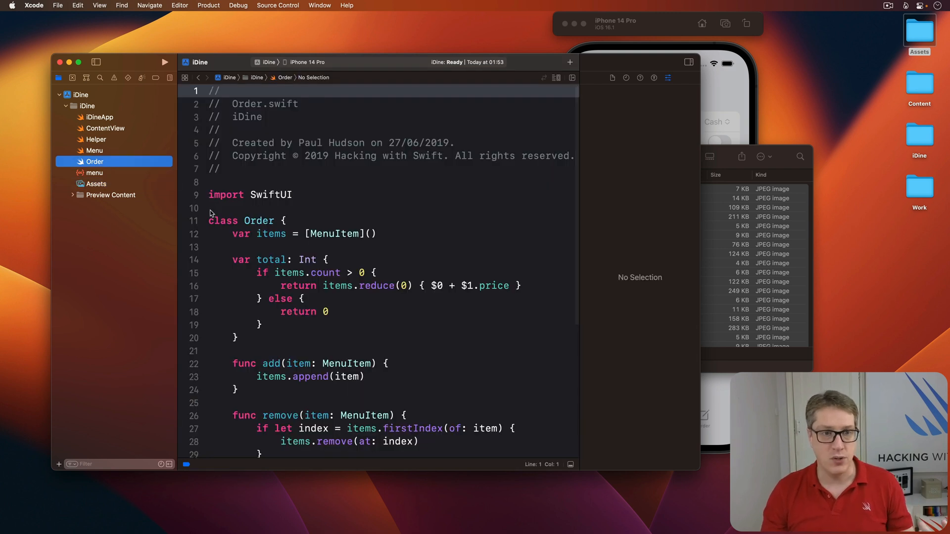
mouse_move(90, 151)
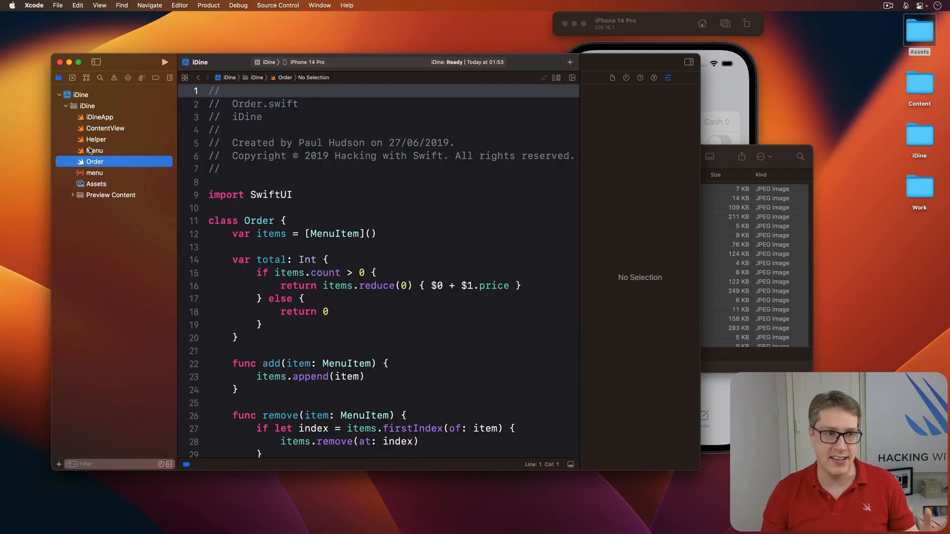
click(95, 151)
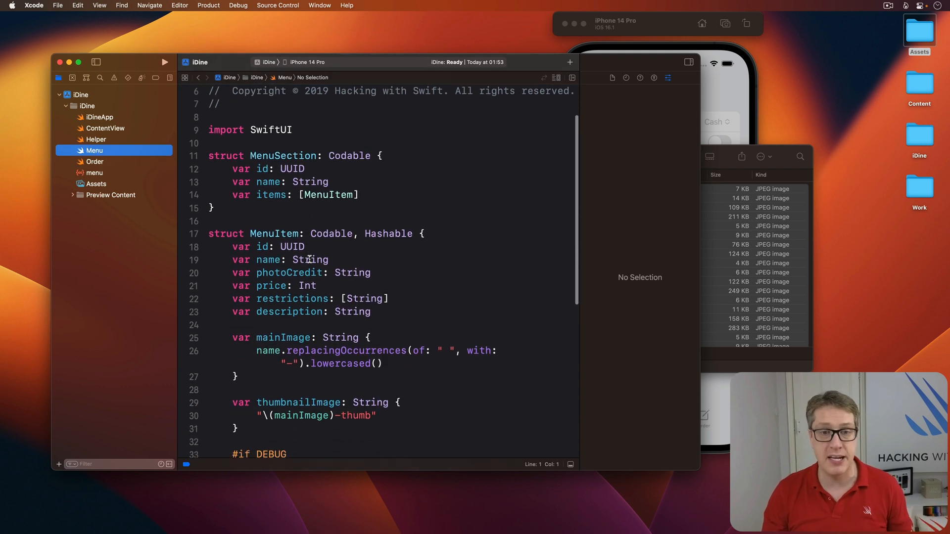
scroll(down, 3)
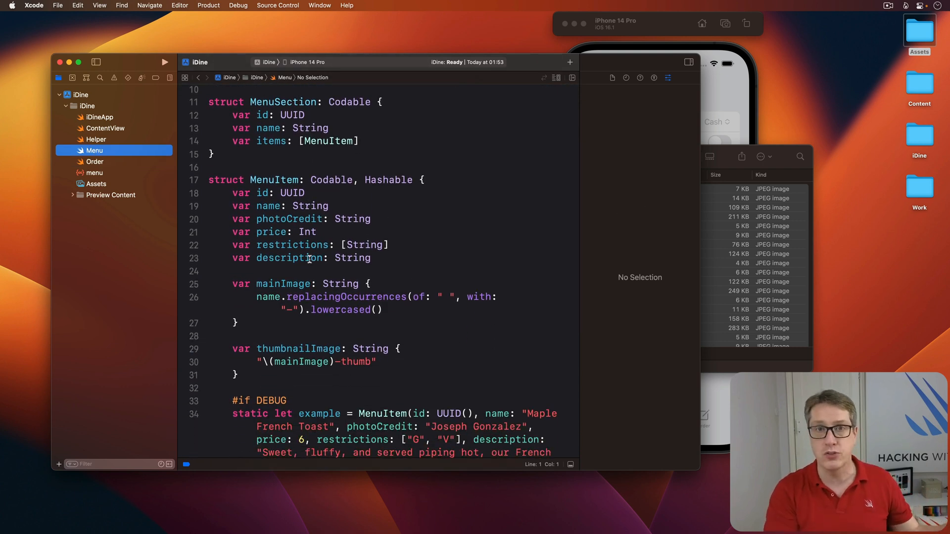